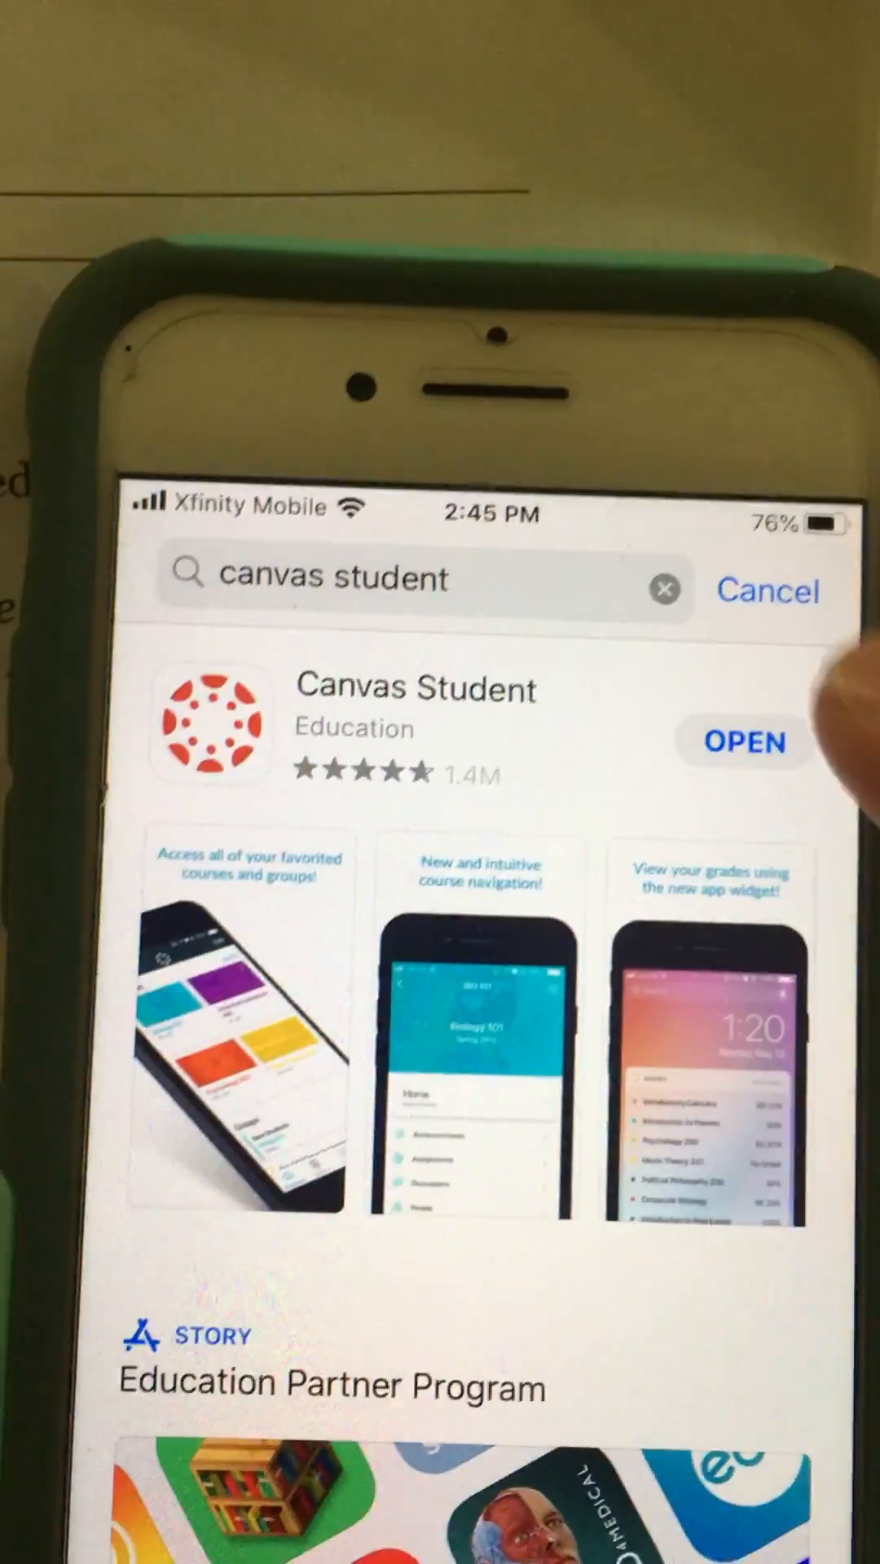
- Launch the installed Canvas Student app from its App Store result
{"action": "left_click", "coordinate": [743, 743]}
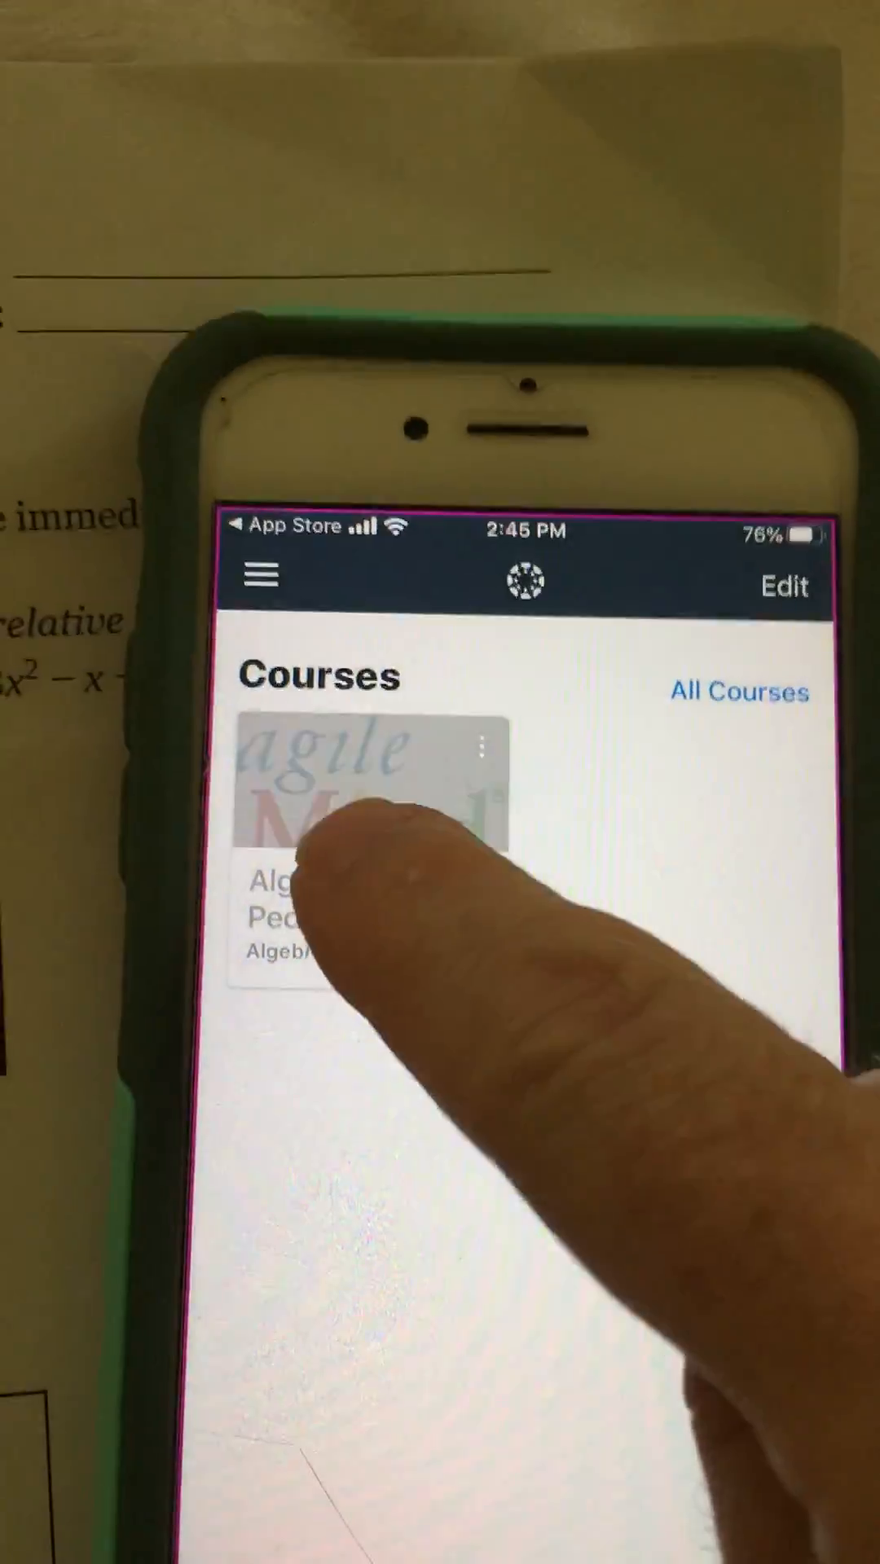
- Reach the 8/17 Homework entry in the Algebra I course's Modules list
{"action": "left_click", "coordinate": [349, 798]}
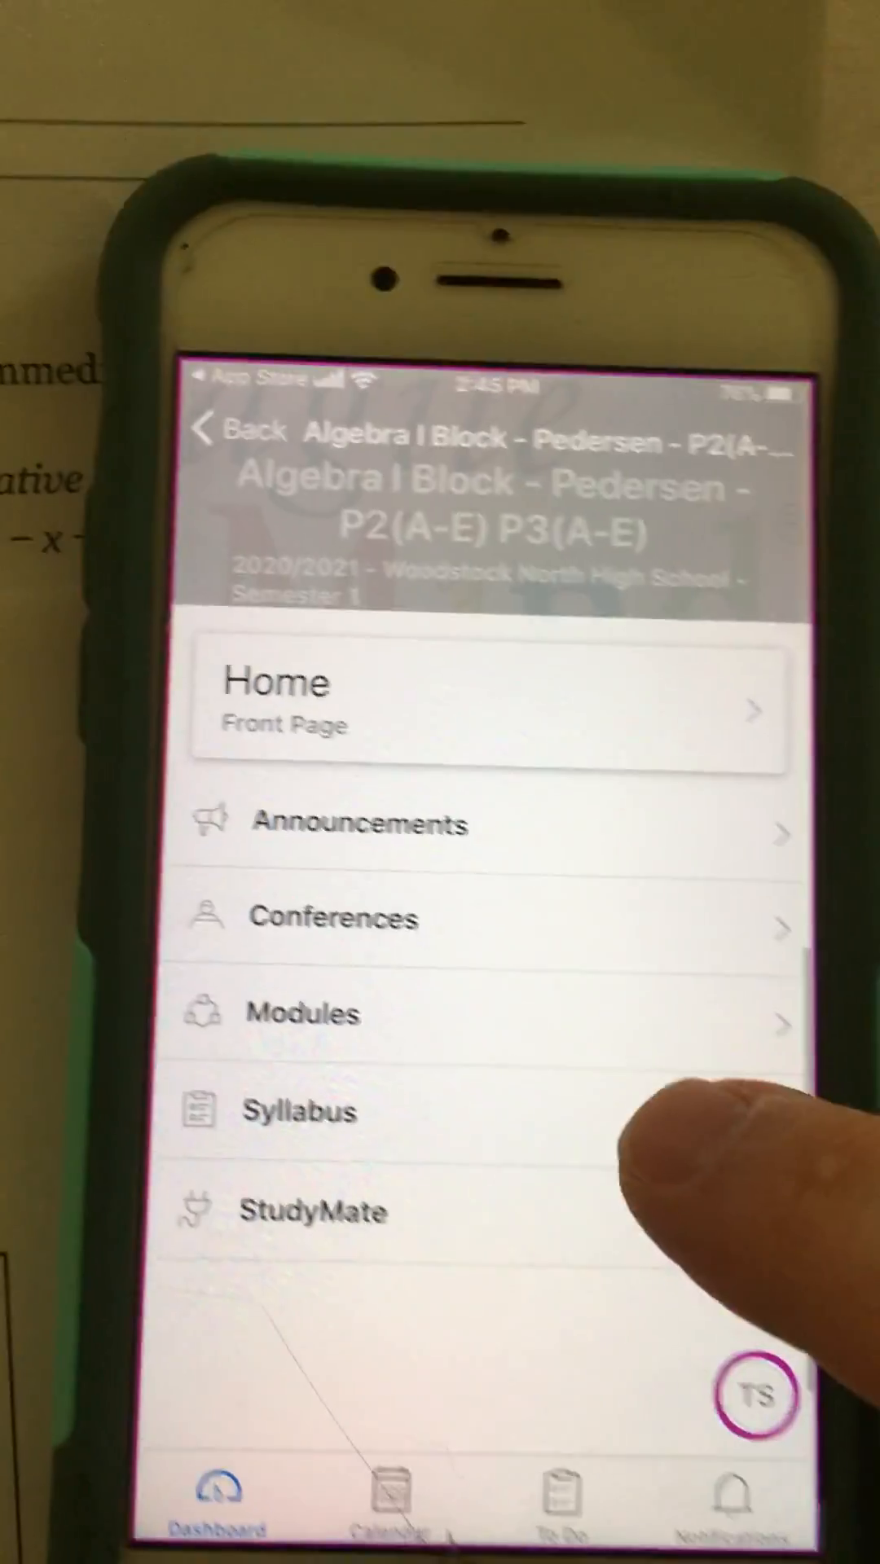
{"action": "left_click", "coordinate": [303, 1012]}
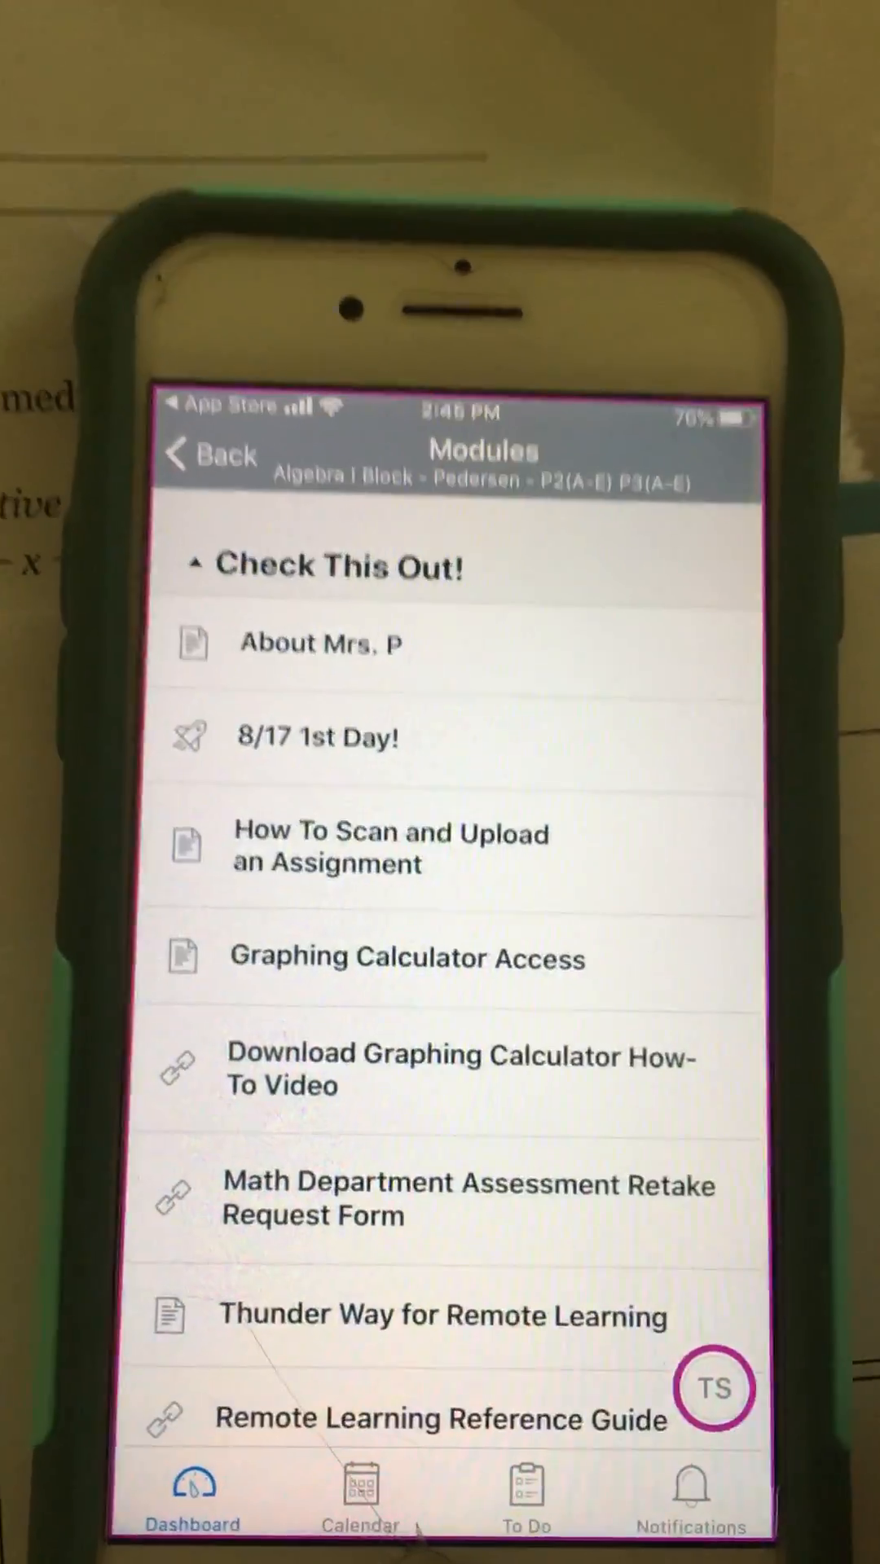
{"action": "scroll", "scroll_direction": "down", "scroll_amount": 3}
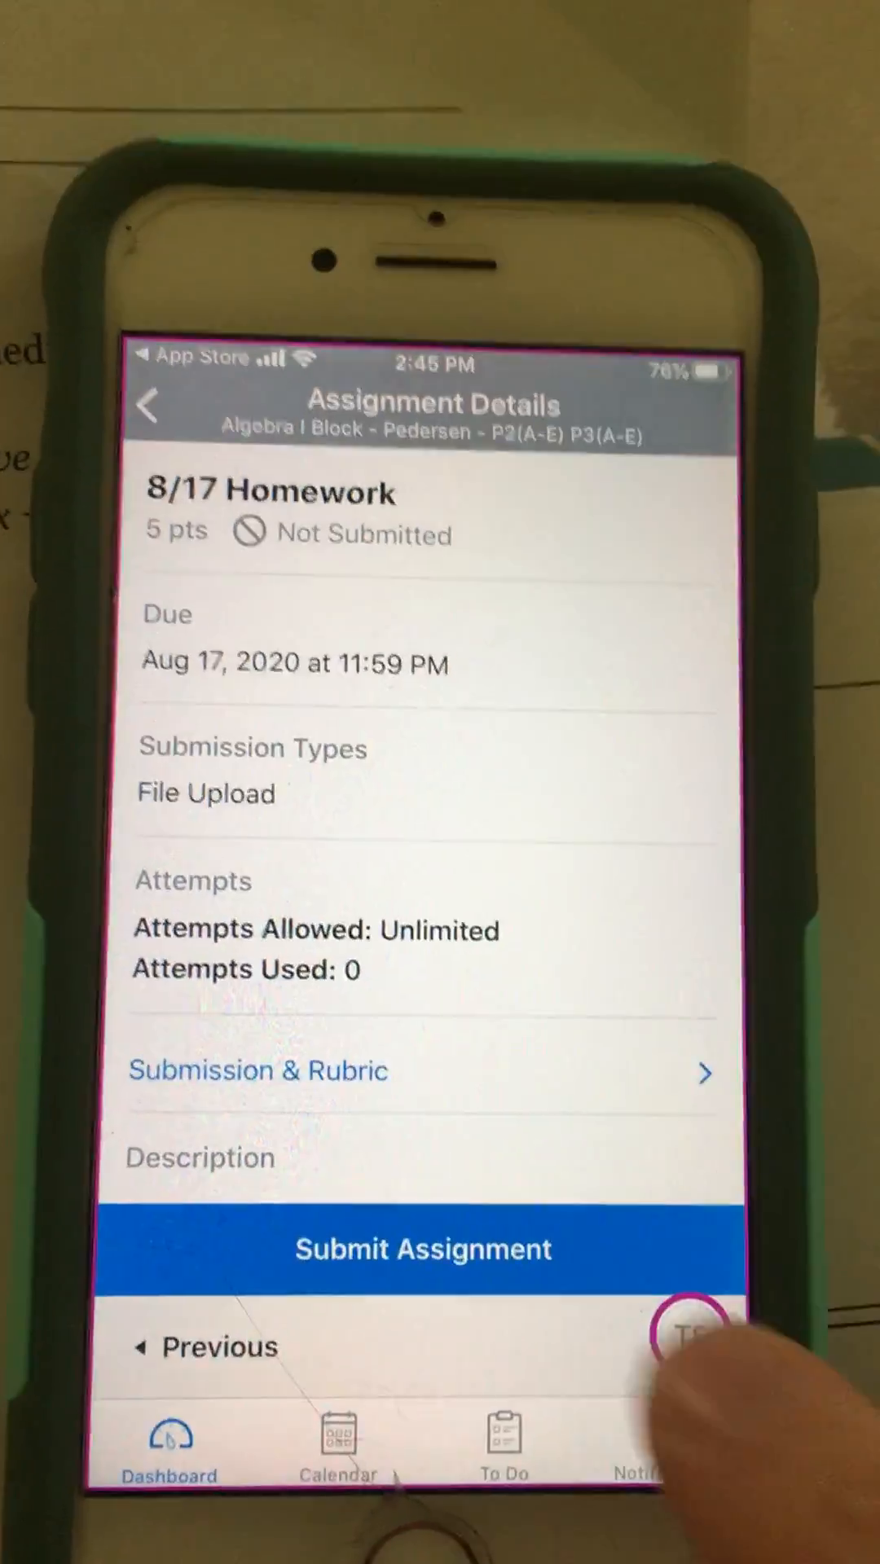
- Start a submission for 8/17 Homework using the document scanner
{"action": "left_click", "coordinate": [420, 1248]}
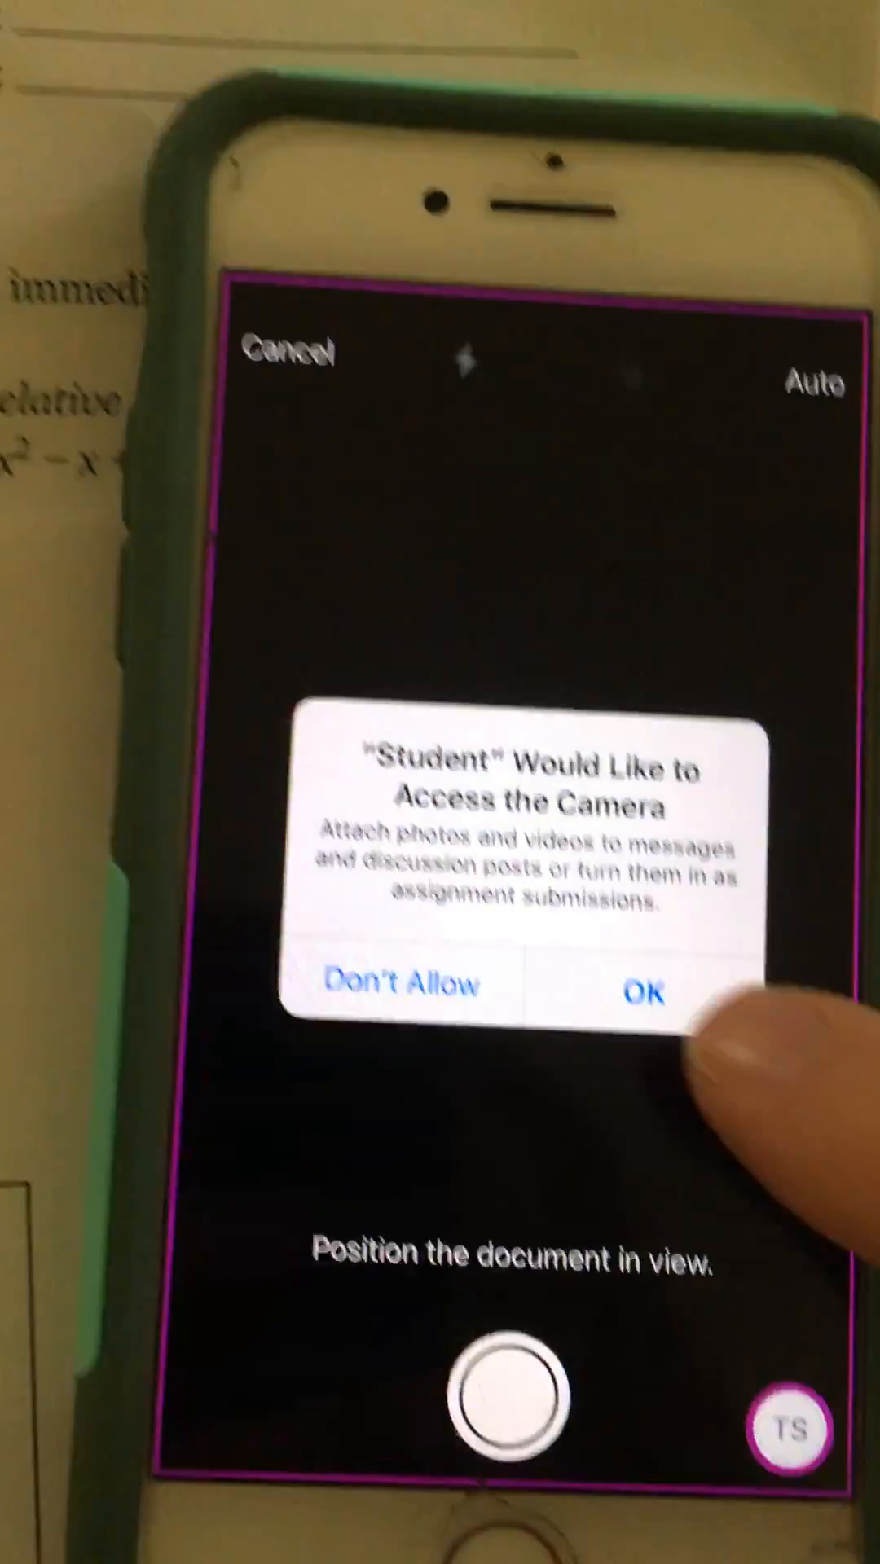
{"action": "left_click", "coordinate": [647, 987]}
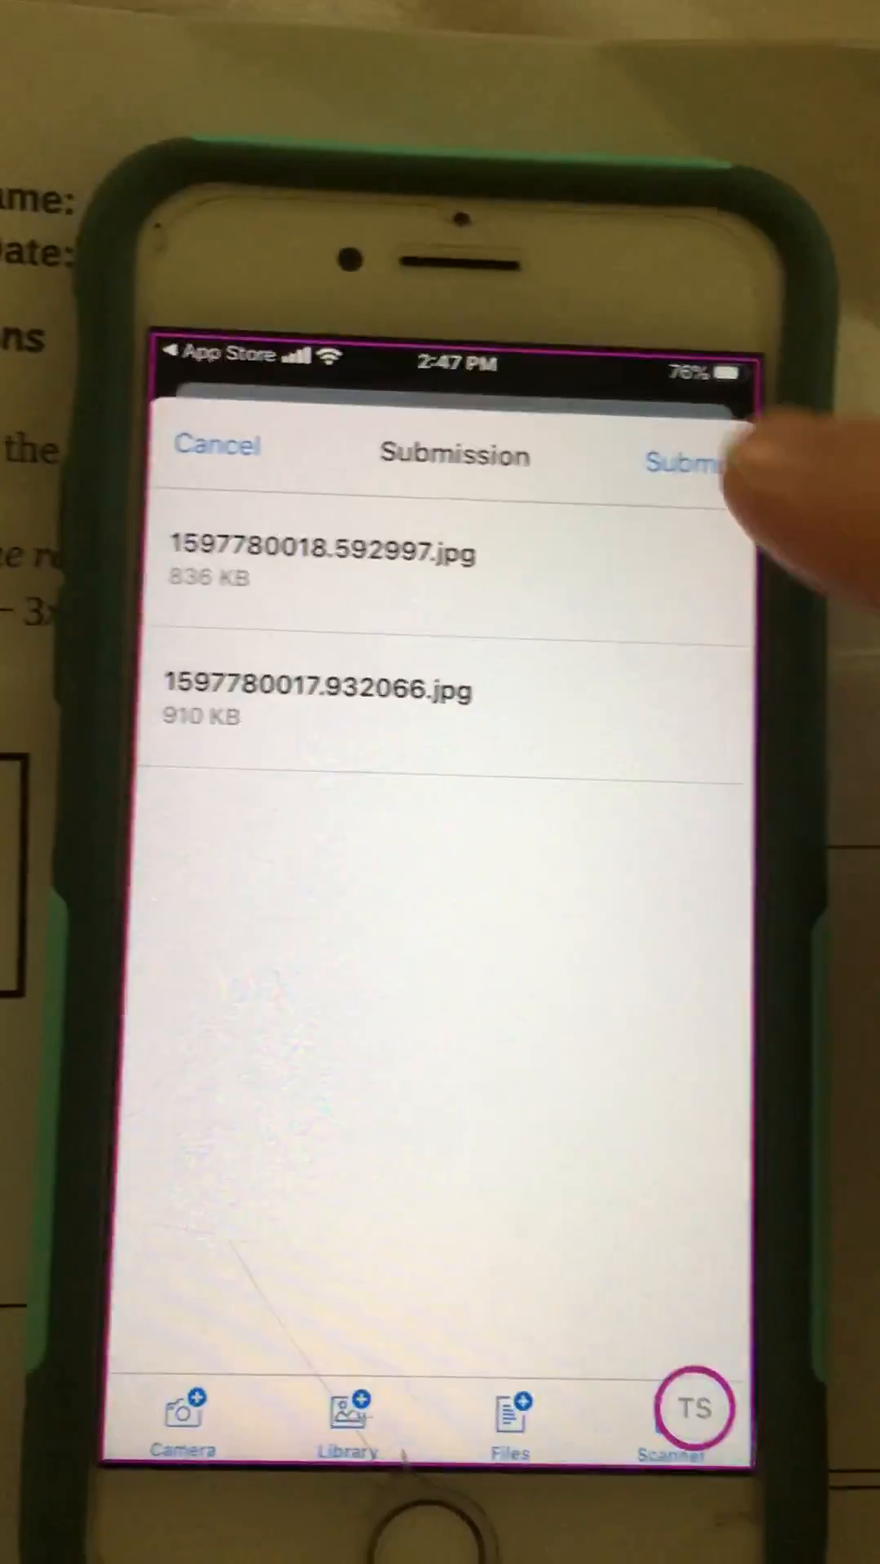
- Submit the two scanned page images so 8/17 Homework shows Submission Uploading
{"action": "left_click", "coordinate": [681, 461]}
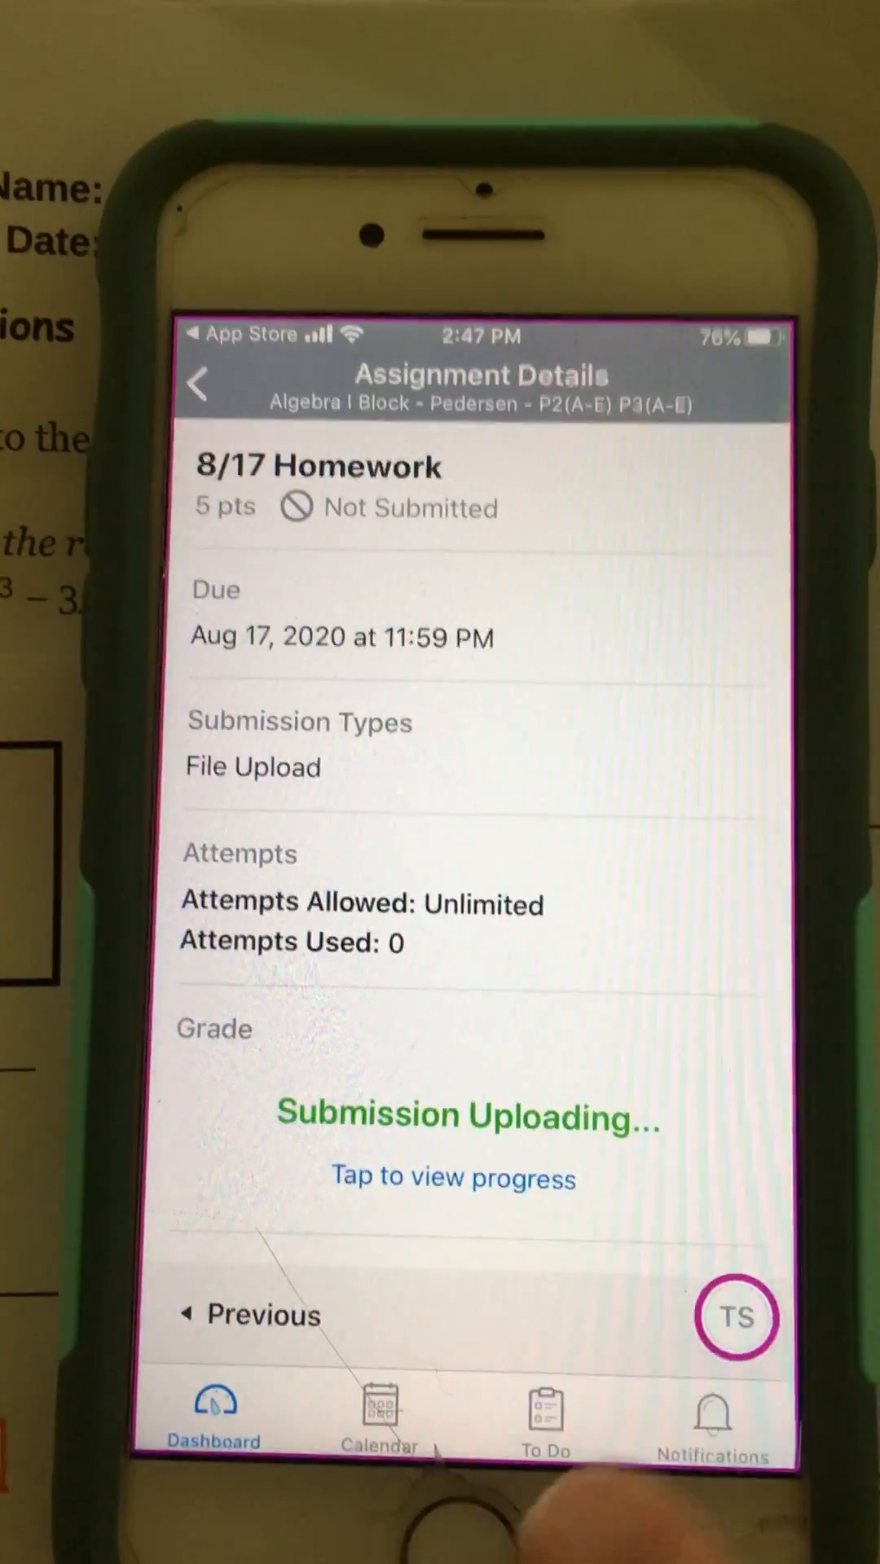